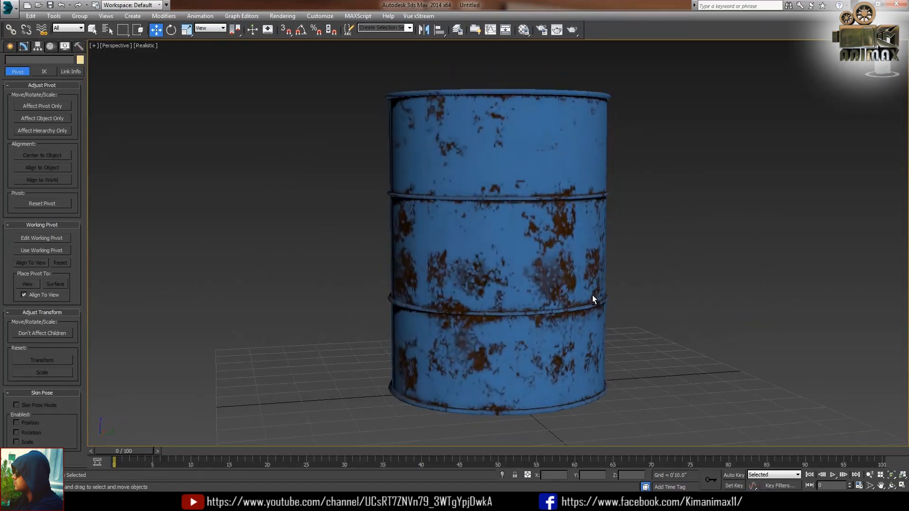
Switch to four viewports and show the Geometric/Deformable space warps in the Create panel.
key(alt+w)
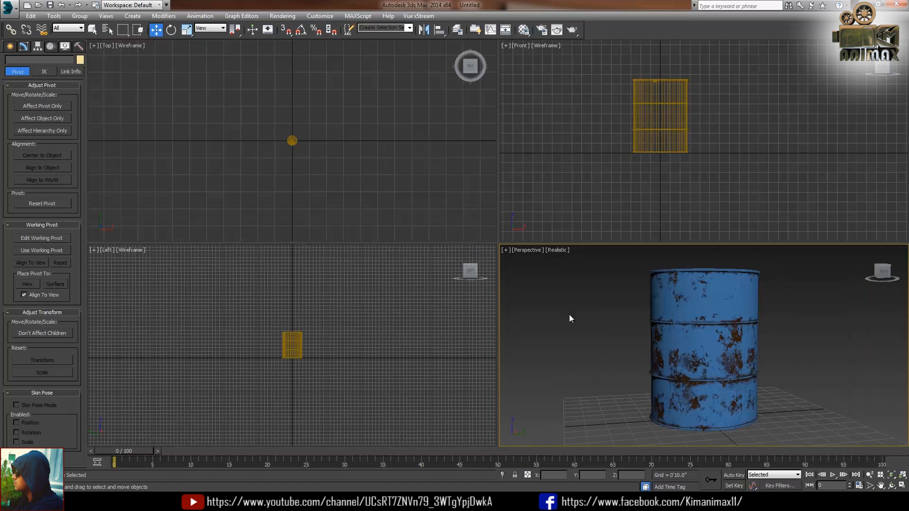
click(10, 62)
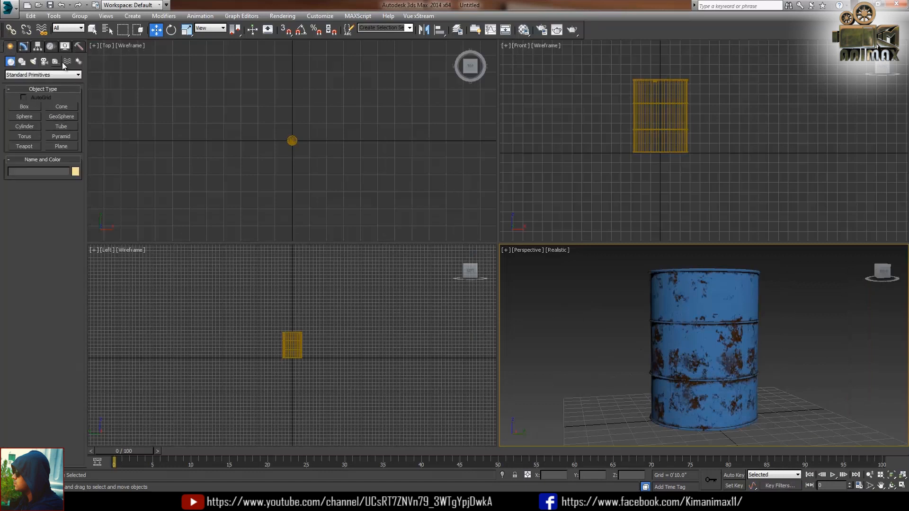
click(67, 62)
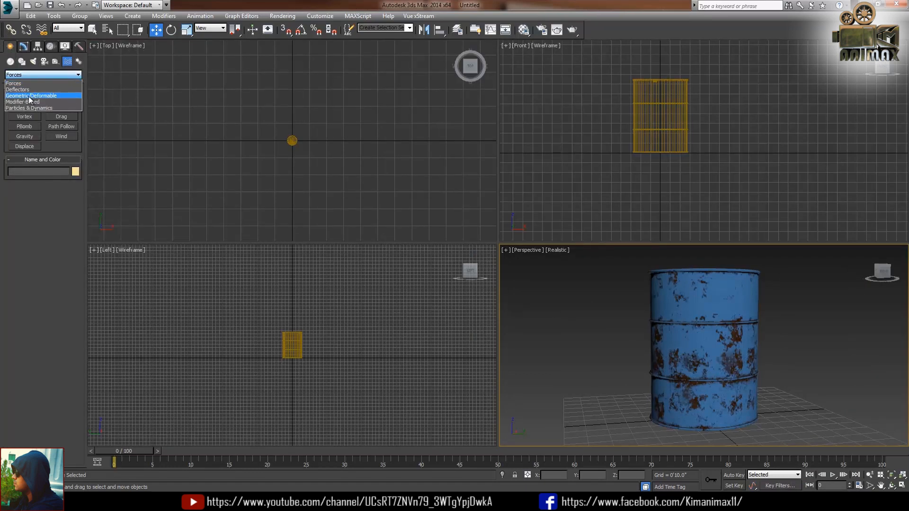
click(31, 96)
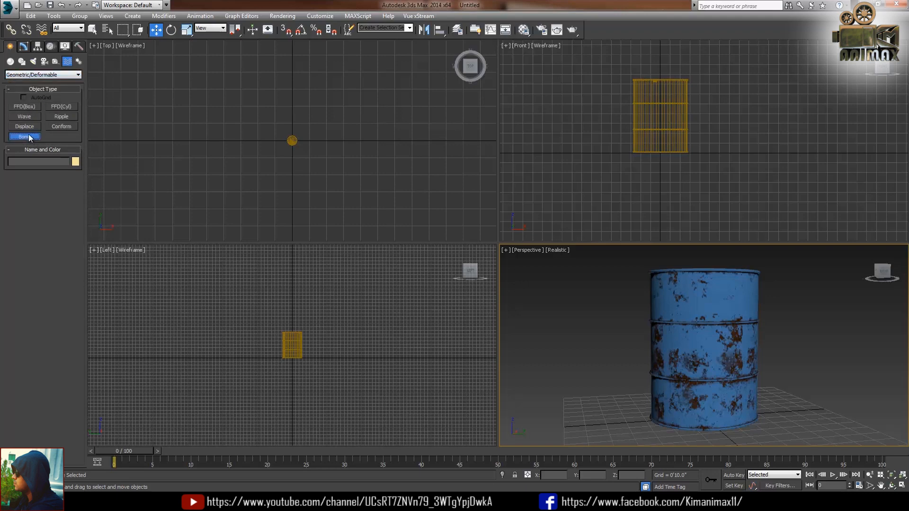
Create a Bomb space warp in the top view and move it to the drum's centre.
click(24, 136)
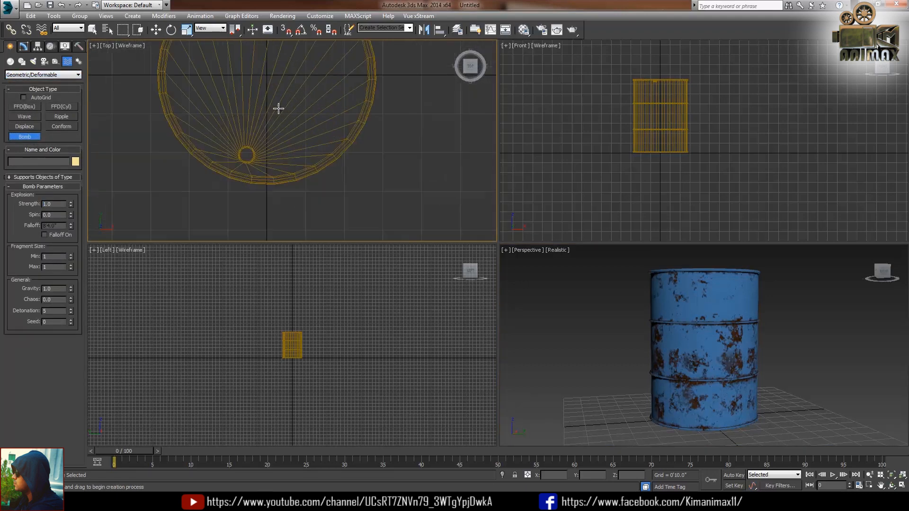
click(267, 81)
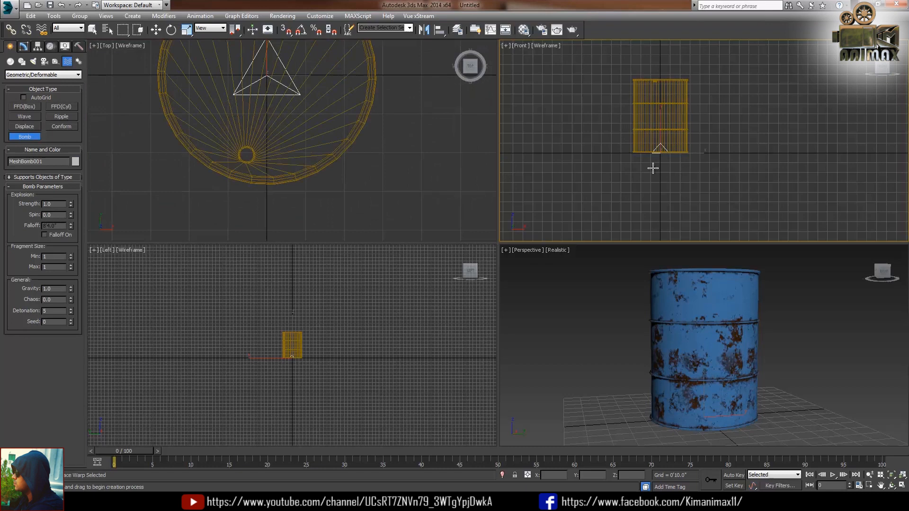
click(155, 29)
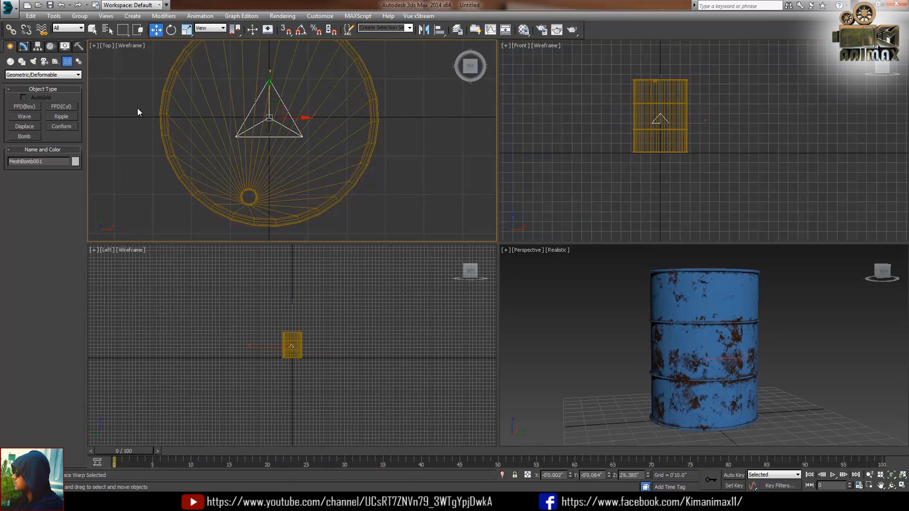
Bind the drum to MeshBomb001 so it blows apart, then return to Select and Move.
click(345, 120)
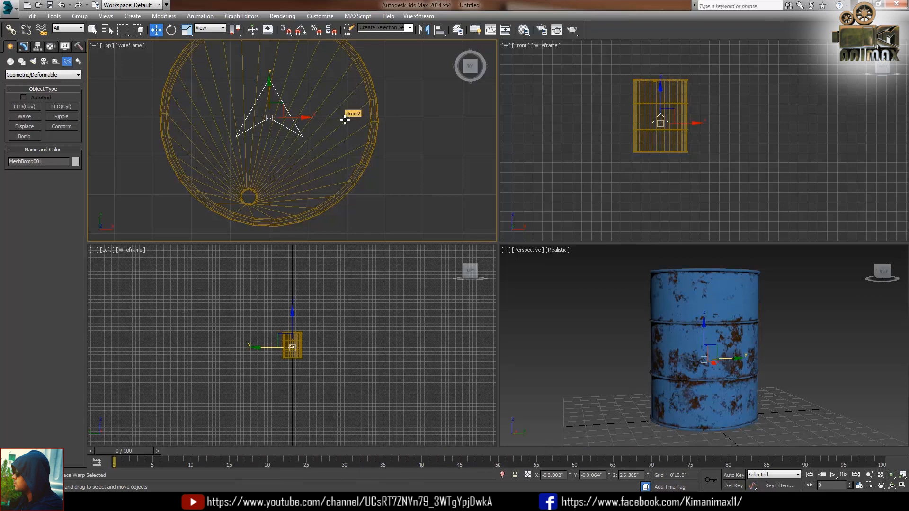
mouse_move(93, 71)
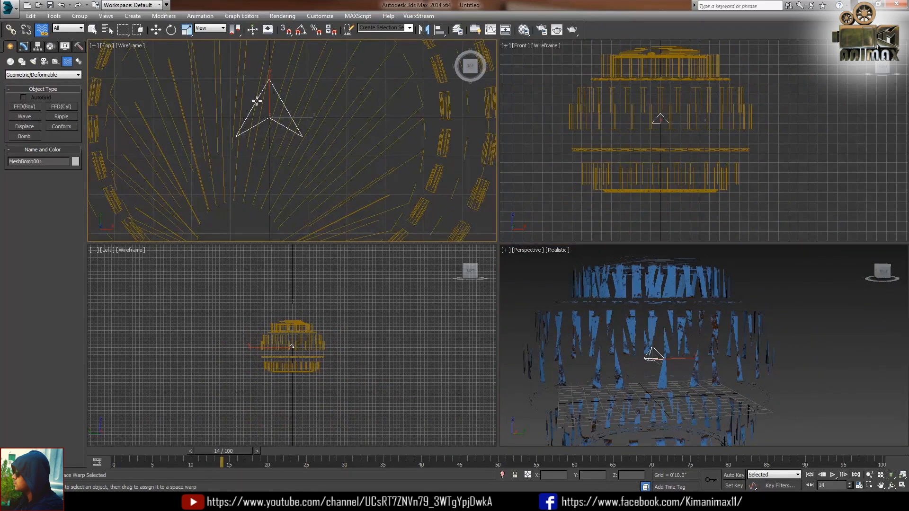
click(156, 29)
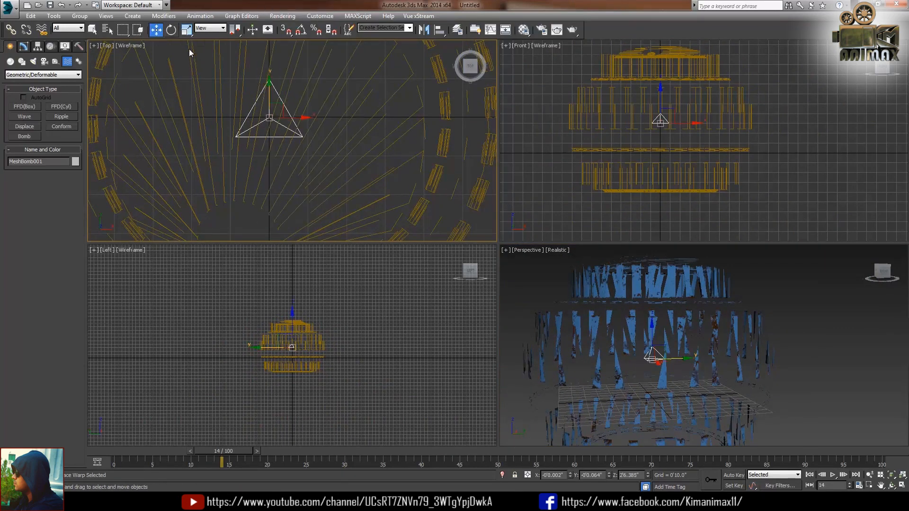
Set the bomb to Strength 1.25, Spin 0.63 and Fragment Size Min and Max 5.
click(23, 47)
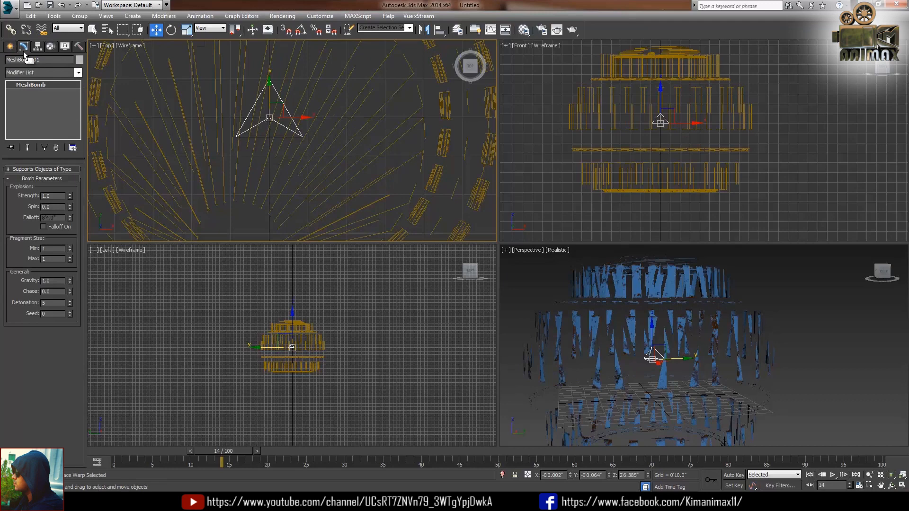
click(67, 193)
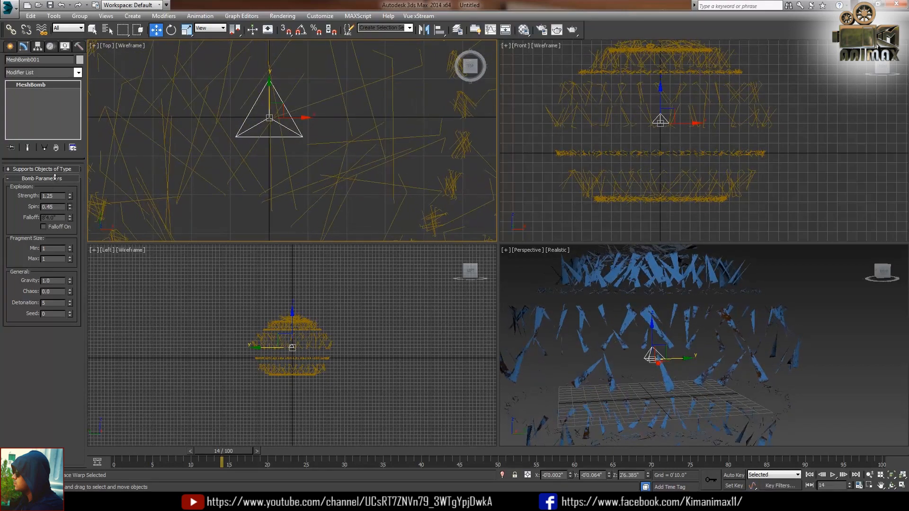
click(69, 205)
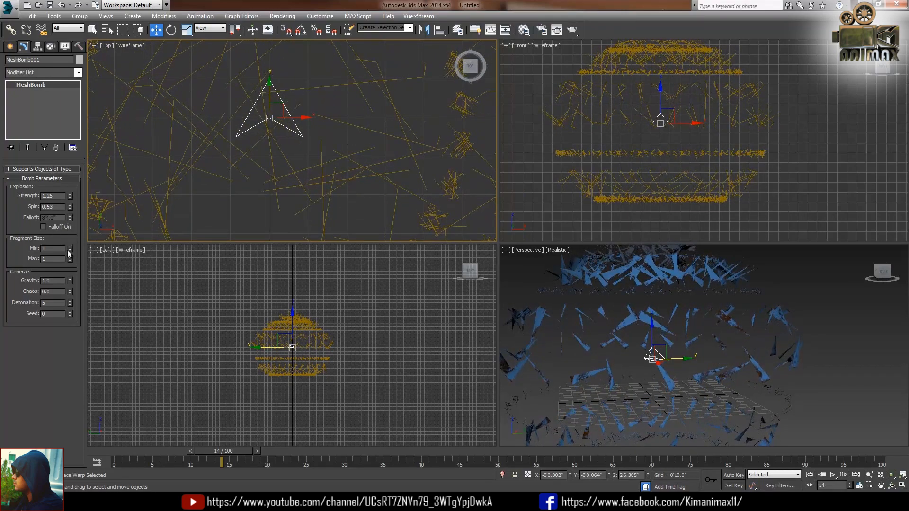
mouse_move(34, 248)
text(5)
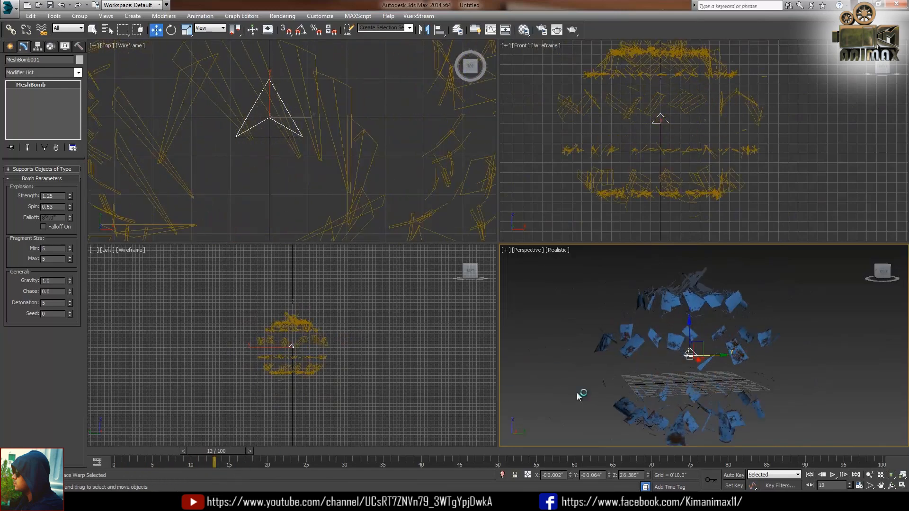
click(64, 46)
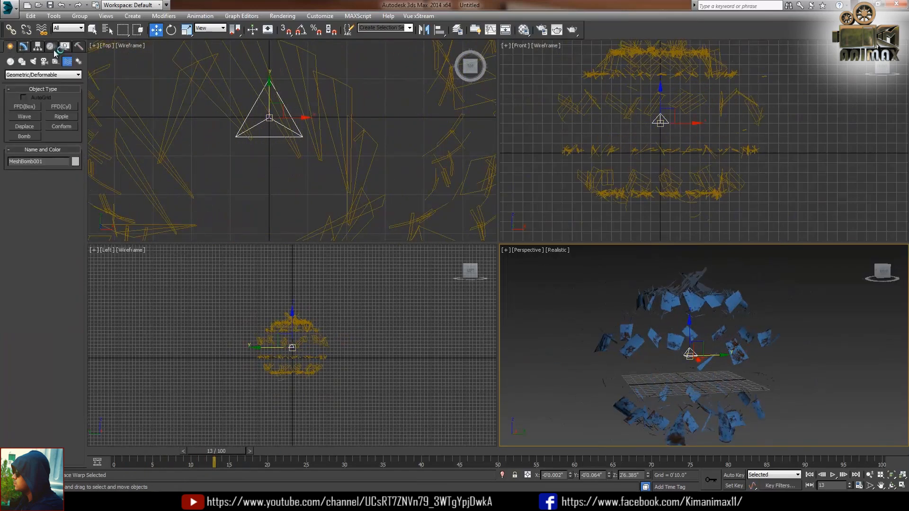
Create an Atmospheric Apparatus SphereGizmo enclosing the flying fragments.
click(42, 74)
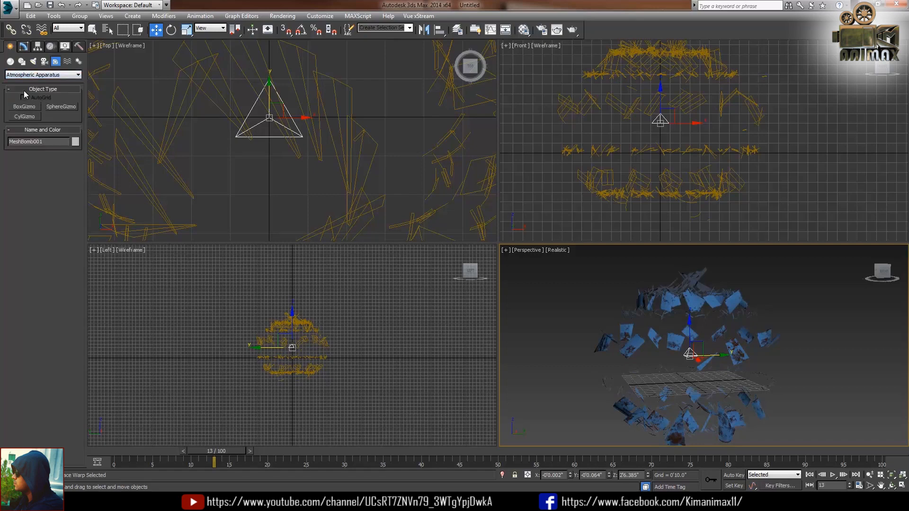
click(61, 107)
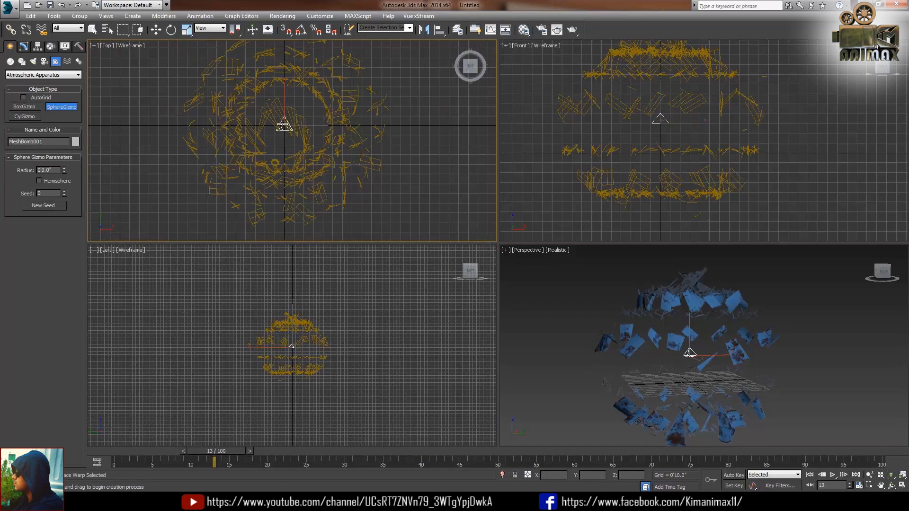
drag(284, 122, 359, 163)
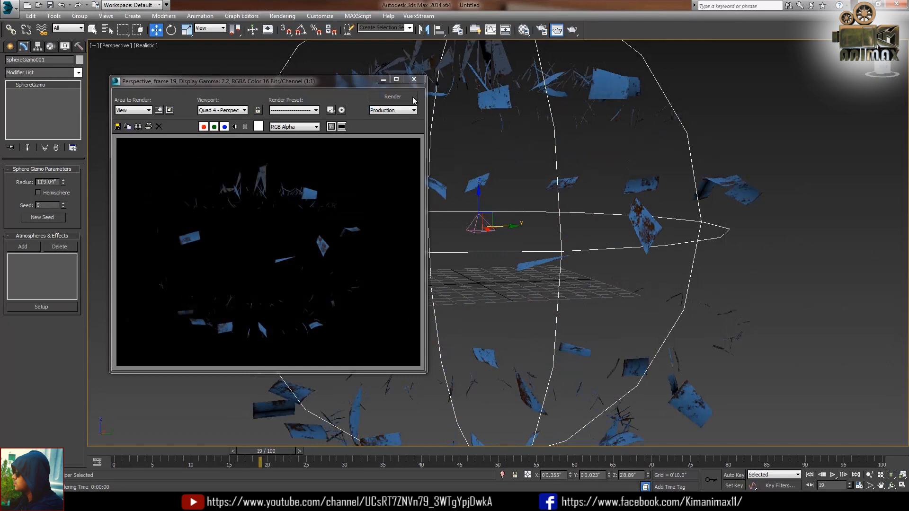
click(414, 79)
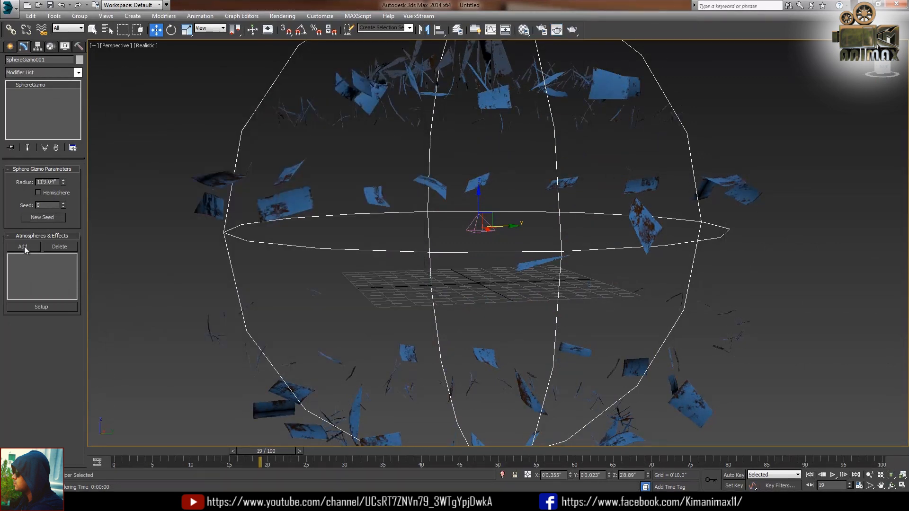
Add a Fire Effect atmosphere to the gizmo and head to the rendering options.
click(23, 246)
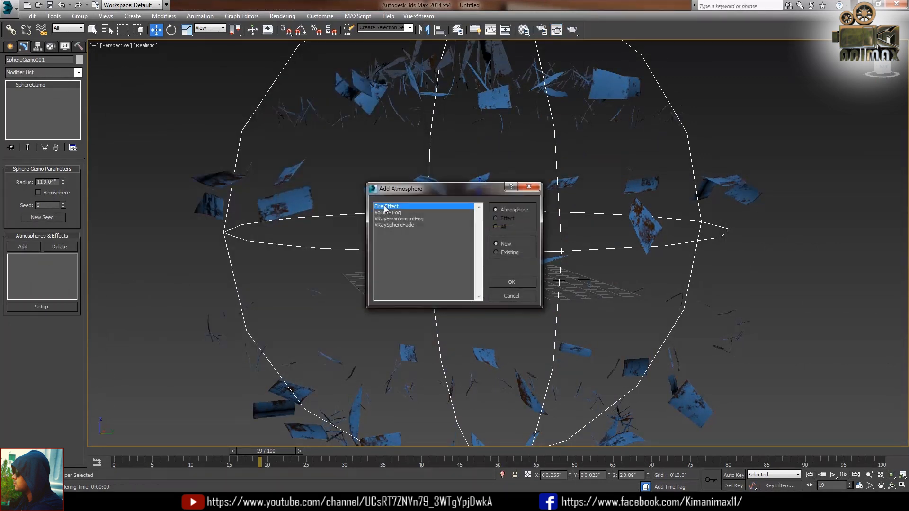
click(511, 282)
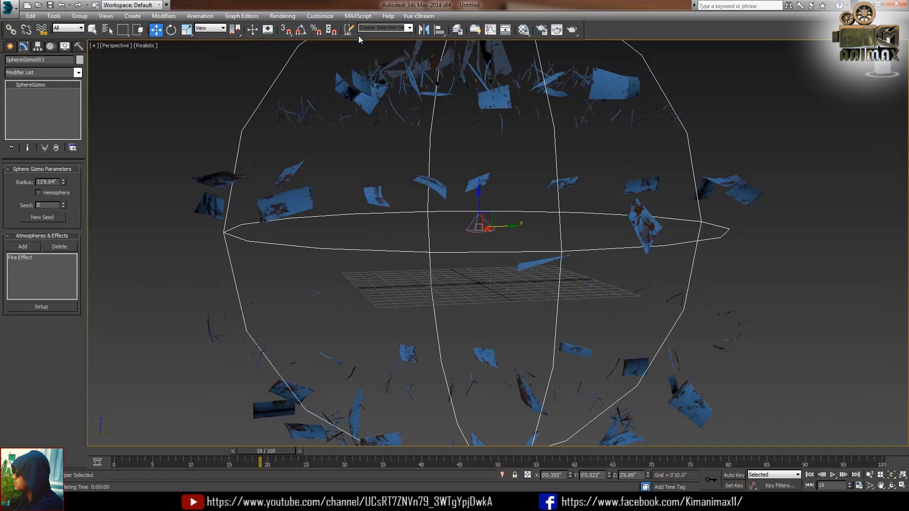
click(282, 16)
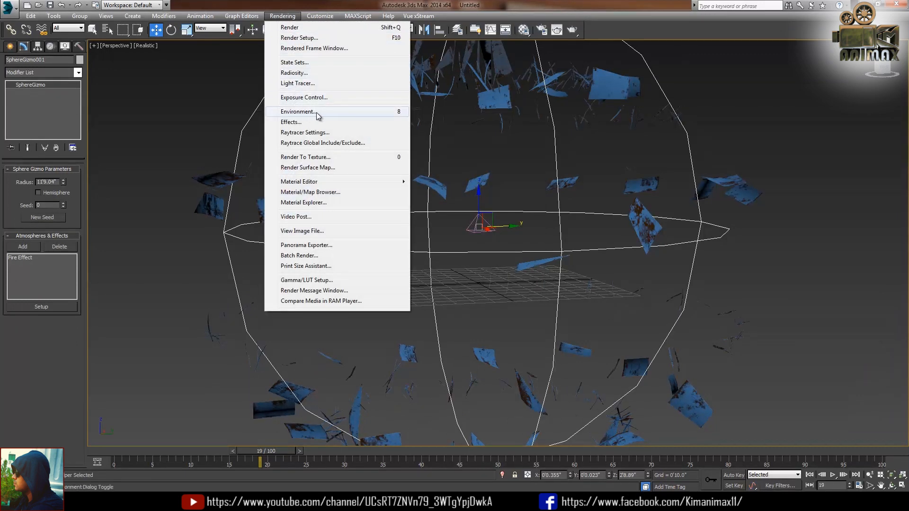
In Environment and Effects, enable explosion and smoke for the Fire Effect with default start and end times.
click(298, 112)
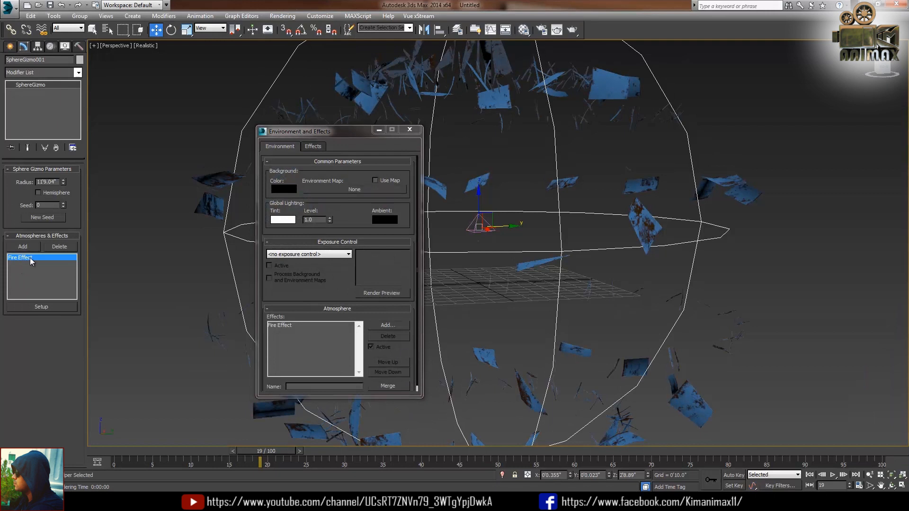
click(307, 325)
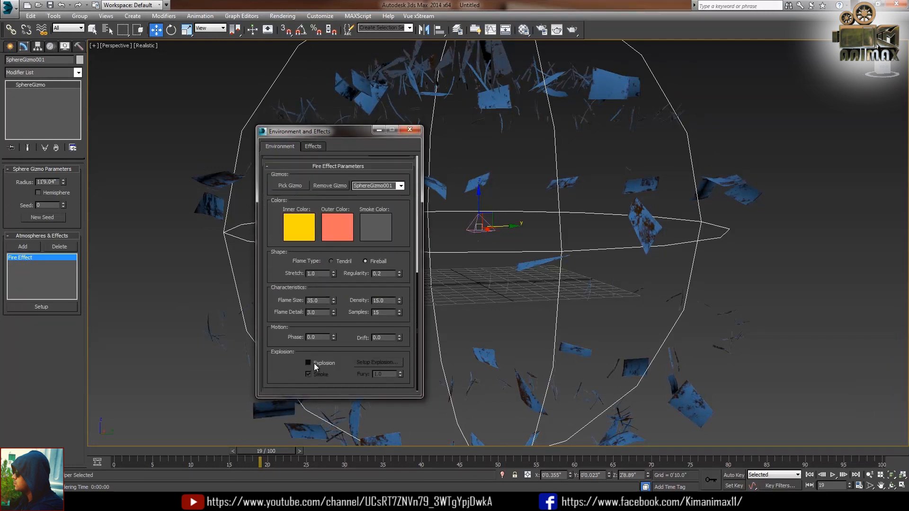
click(377, 362)
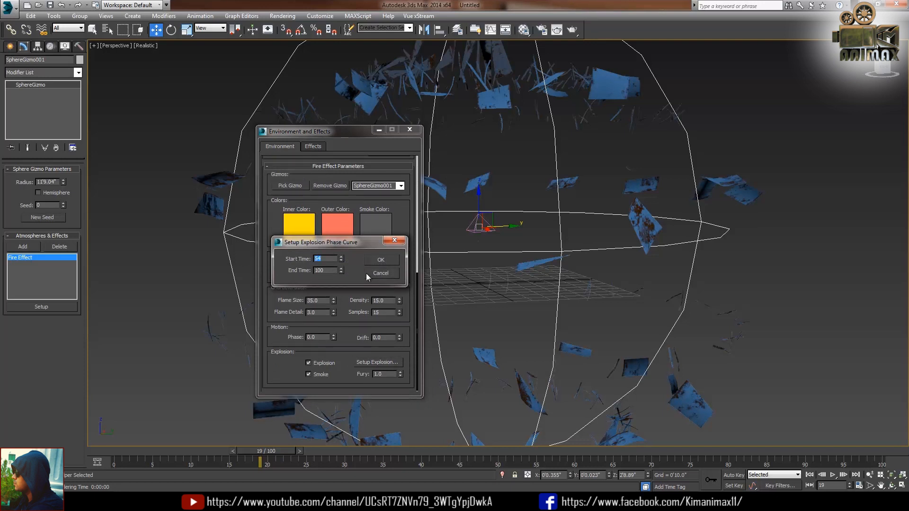
click(380, 259)
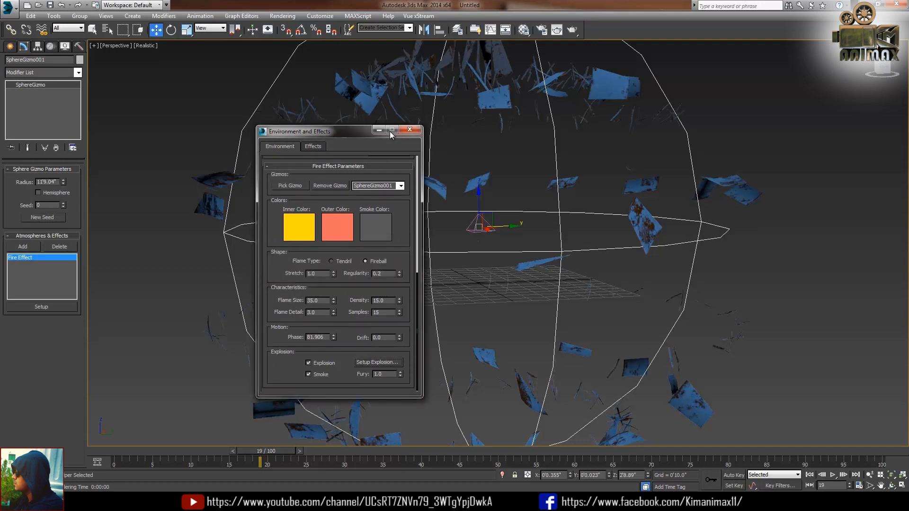
click(410, 130)
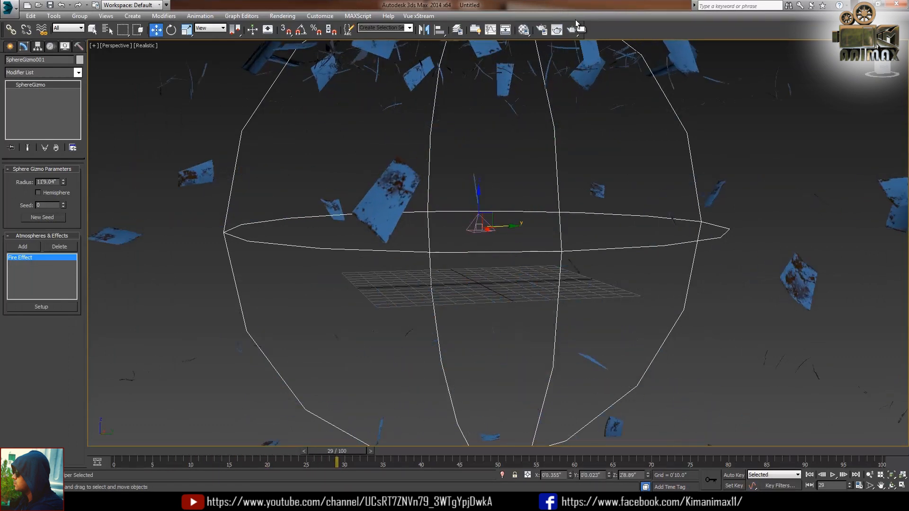
Test-render frames 29 and 60 to see the fireball turn into grey smoke.
click(556, 29)
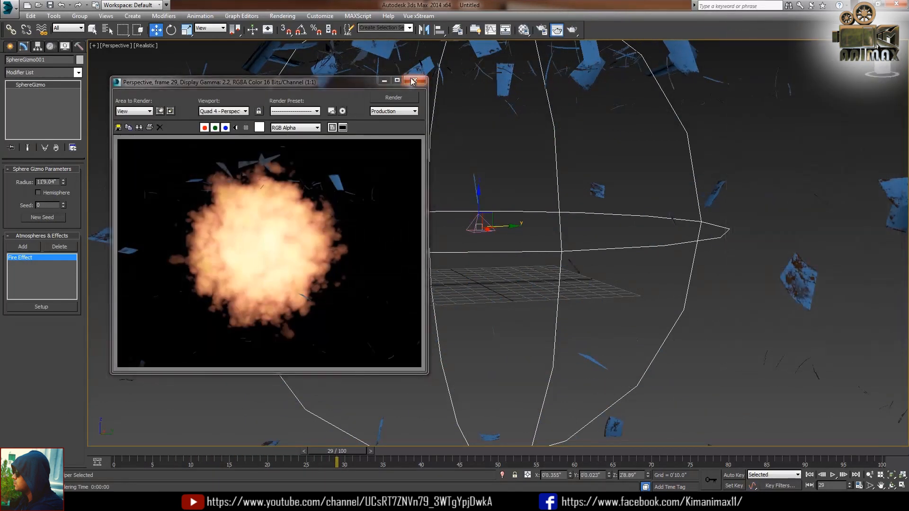
click(413, 81)
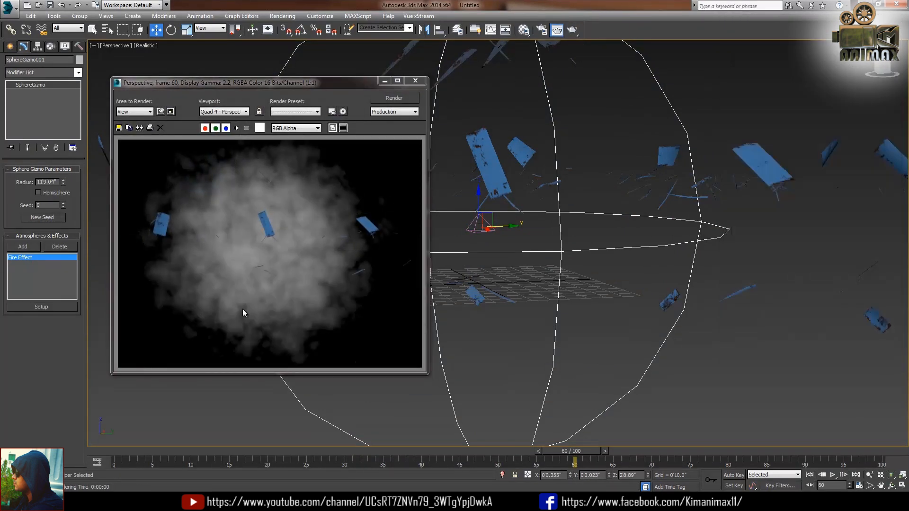
click(416, 81)
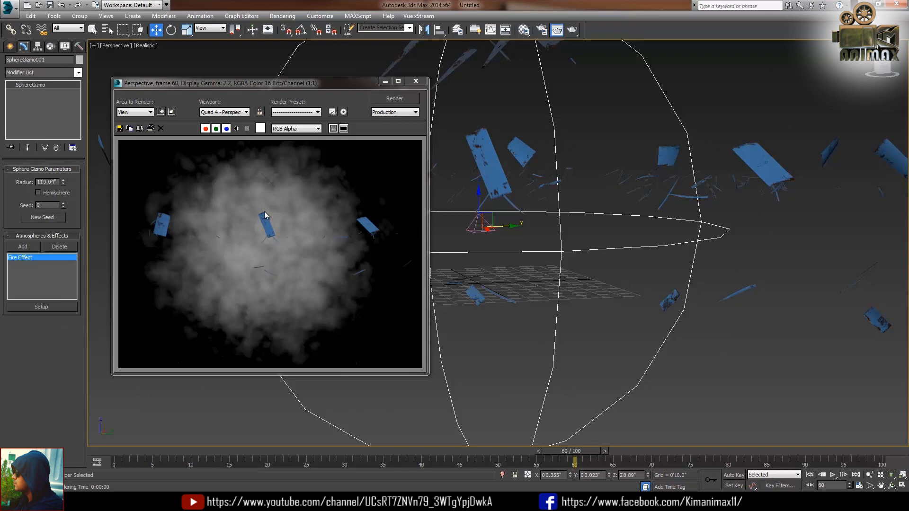
mouse_move(370, 235)
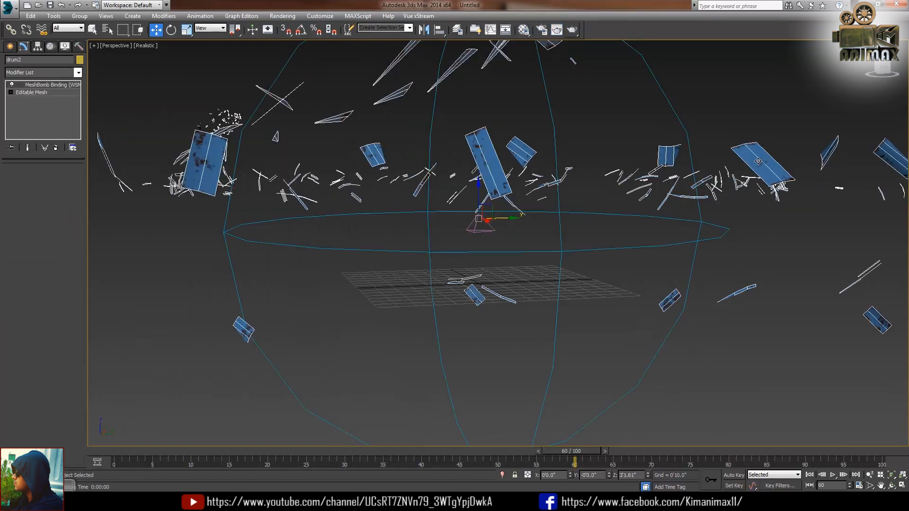
Enable object motion blur in drum2's Object Properties and render a smoky frame to check.
right_click(758, 160)
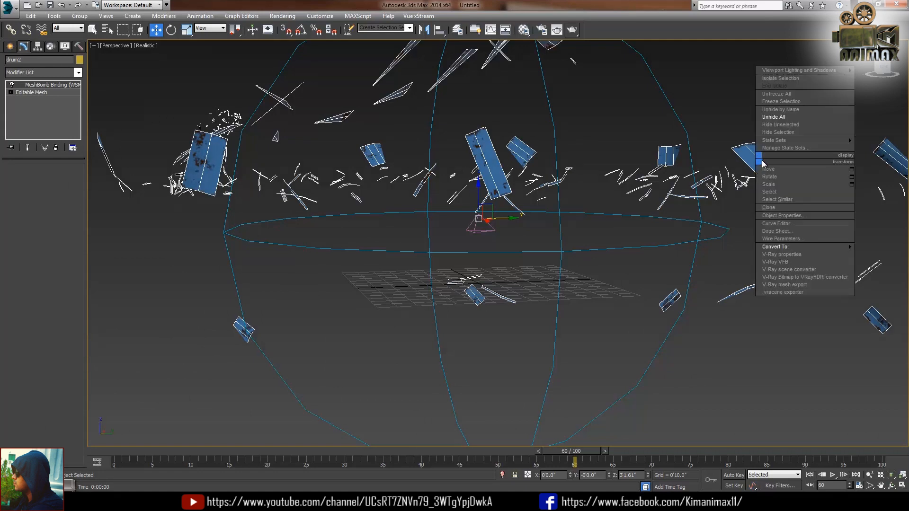
mouse_move(780, 215)
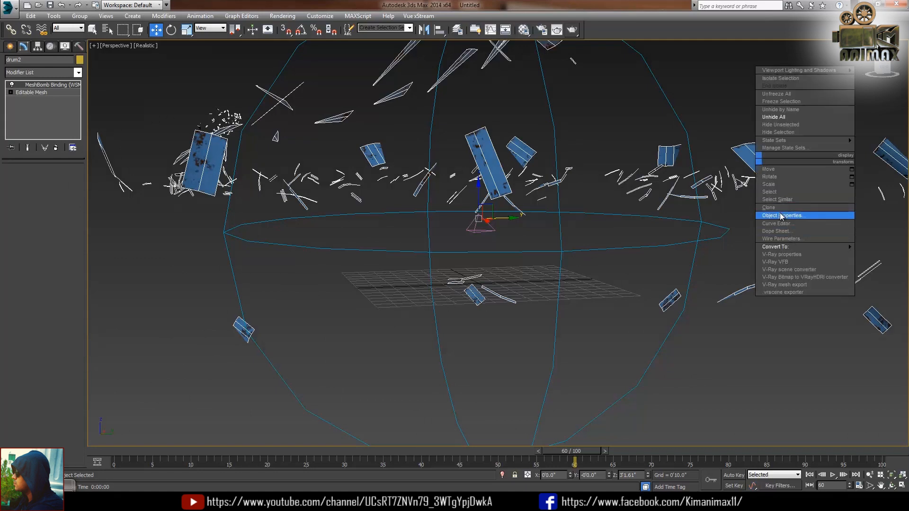
click(782, 215)
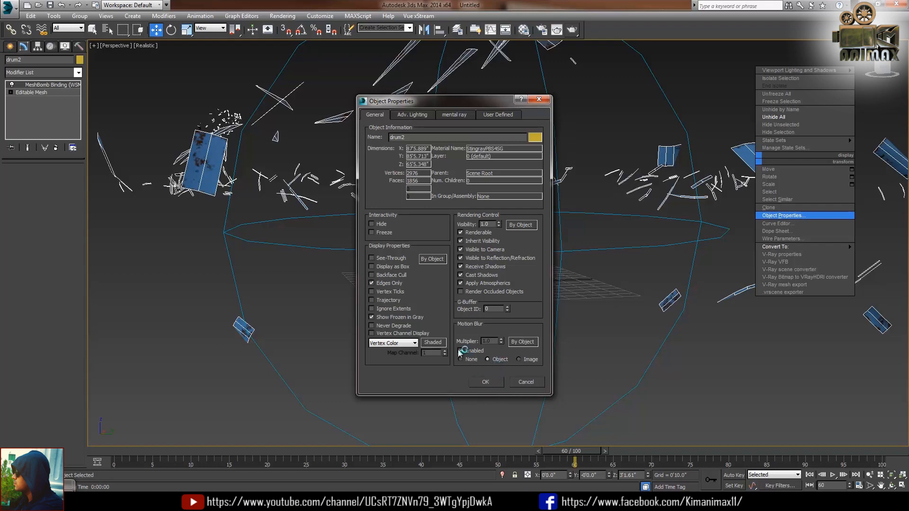
click(485, 381)
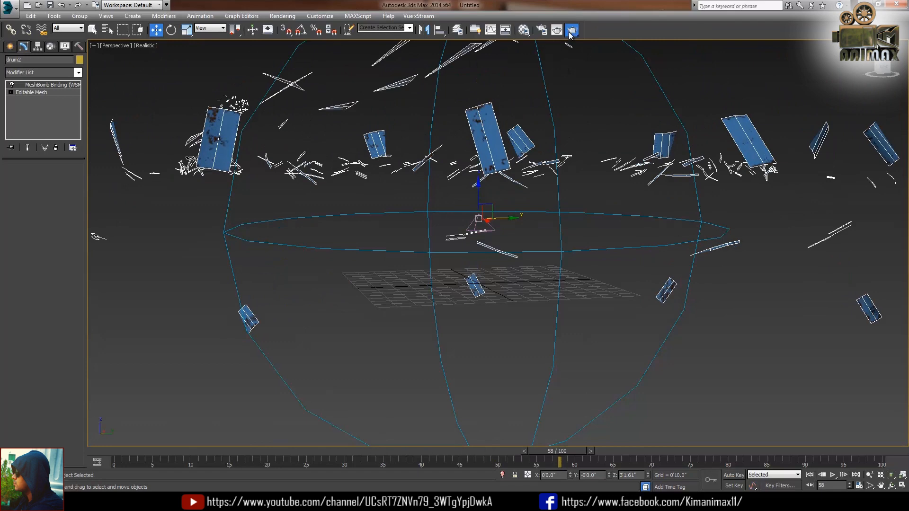
click(570, 30)
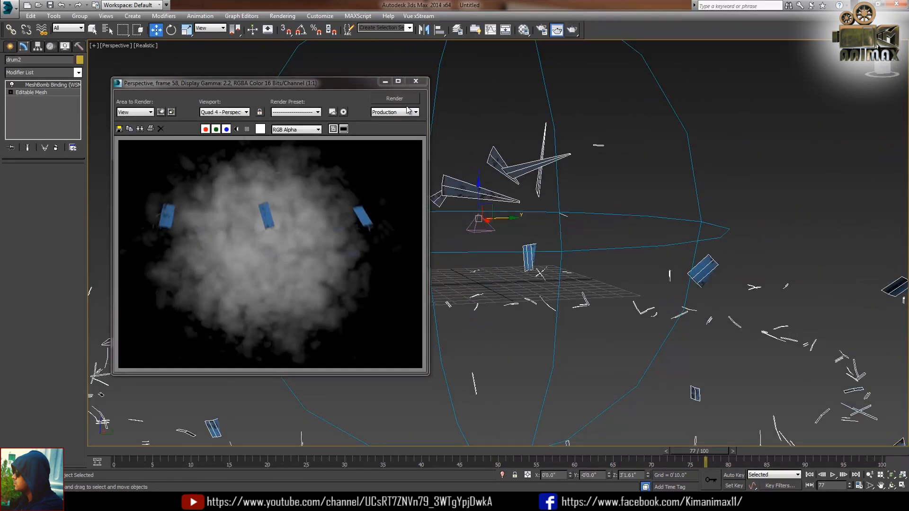
click(394, 98)
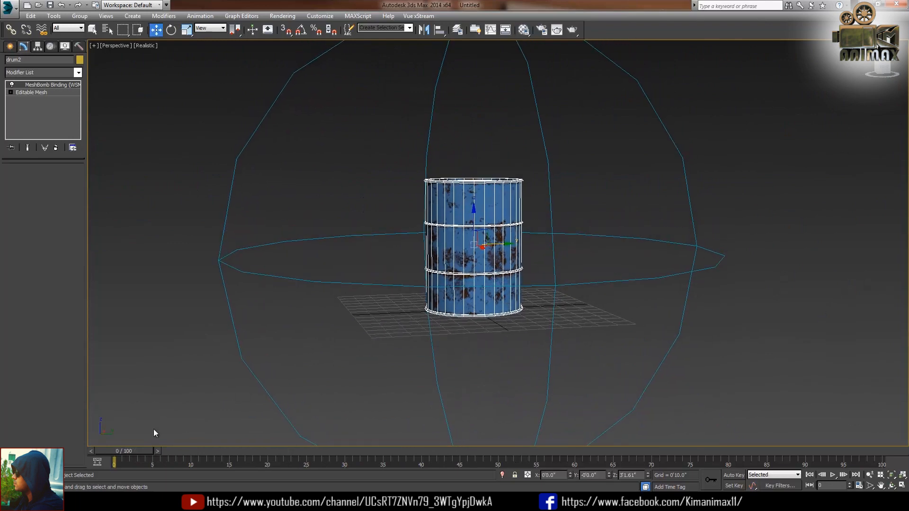
In Render Setup, render the frame range 0 to 100 and choose an output file location.
click(540, 29)
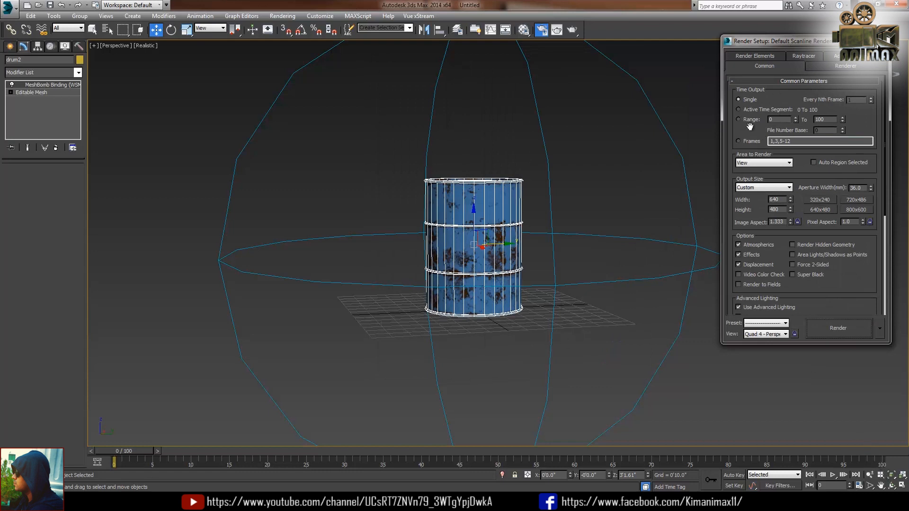
click(738, 119)
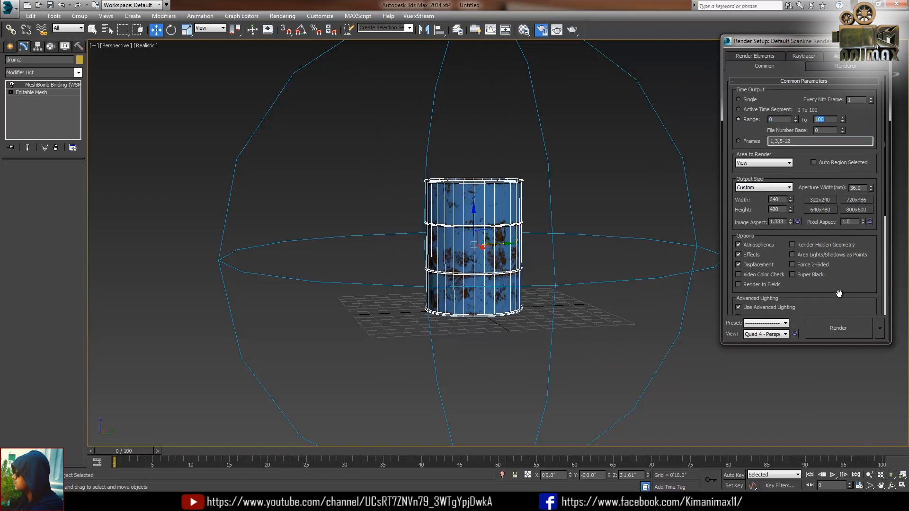
scroll(down, 3)
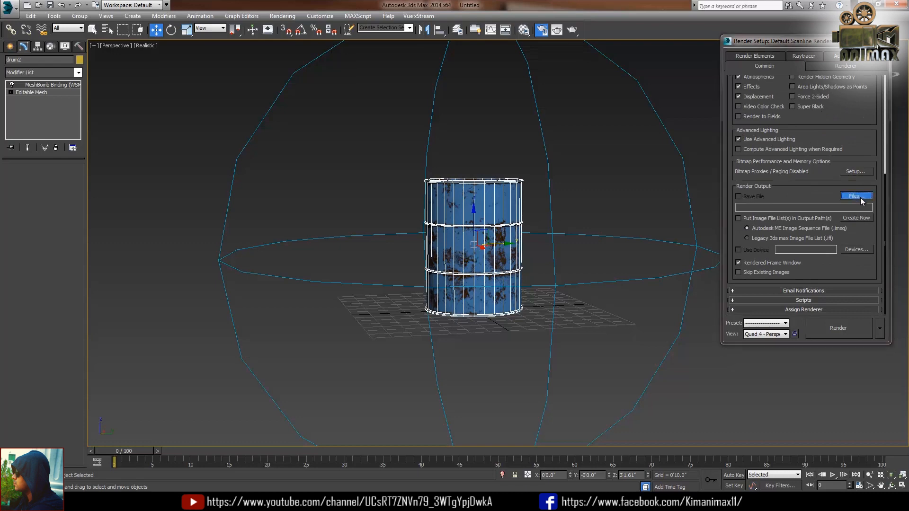
click(854, 196)
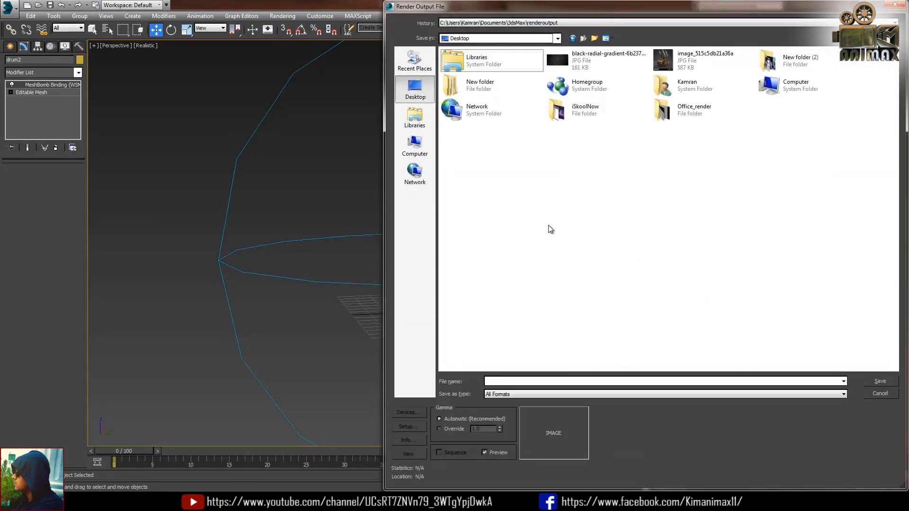
Save output as drum_explosion PNG in a new explosion folder and render the sequence.
right_click(549, 229)
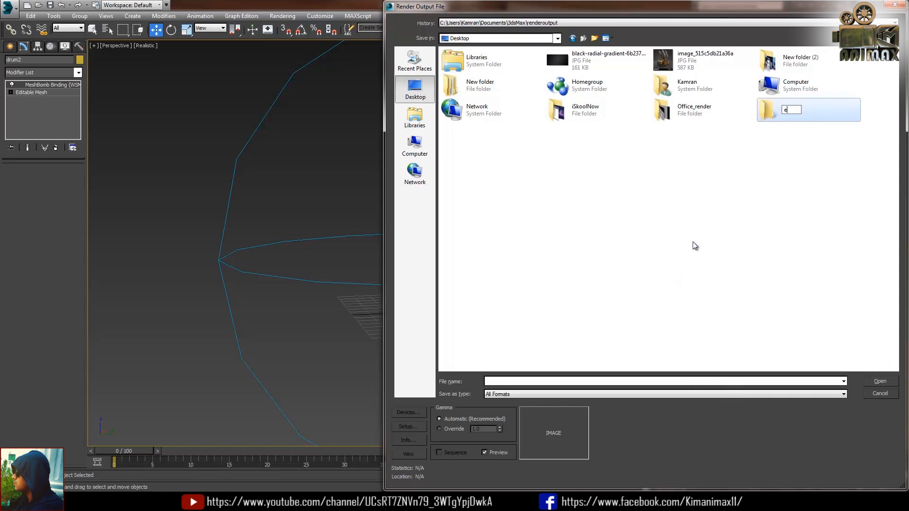
text(xp)
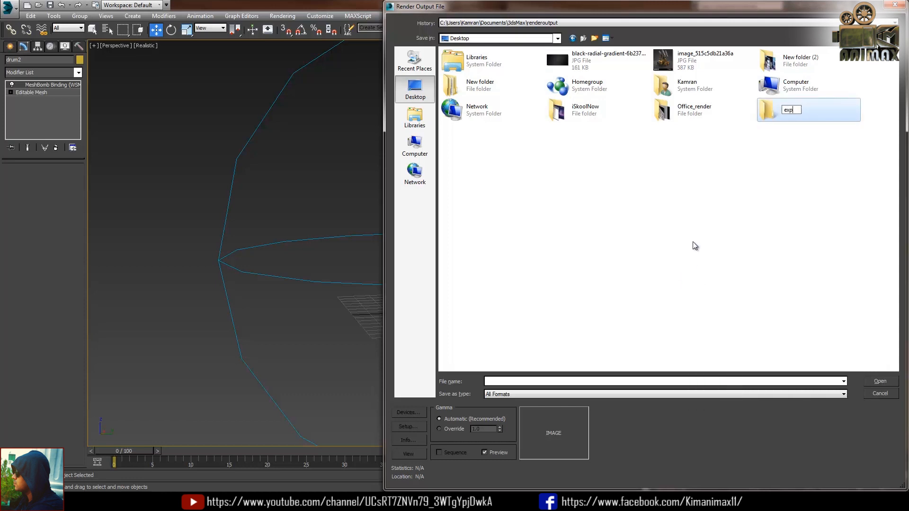
key(Return)
text(d)
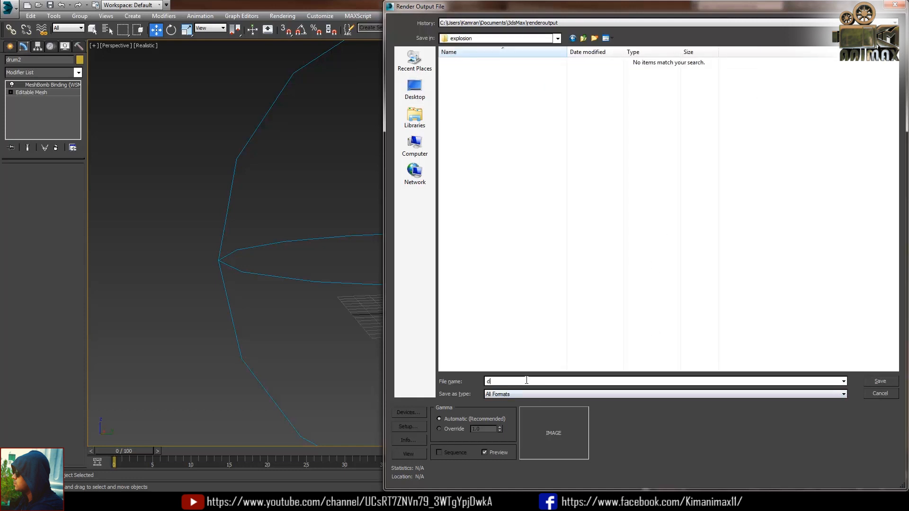
text(rum_e)
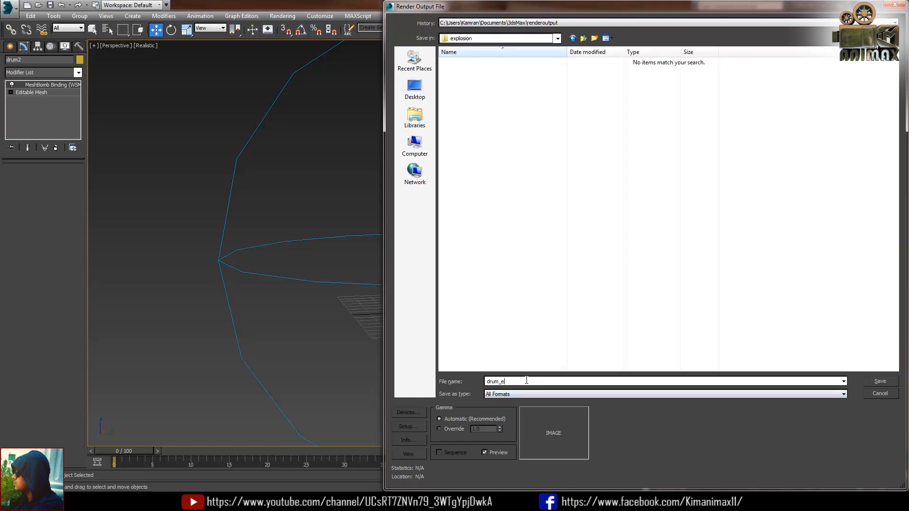
text(xplosion)
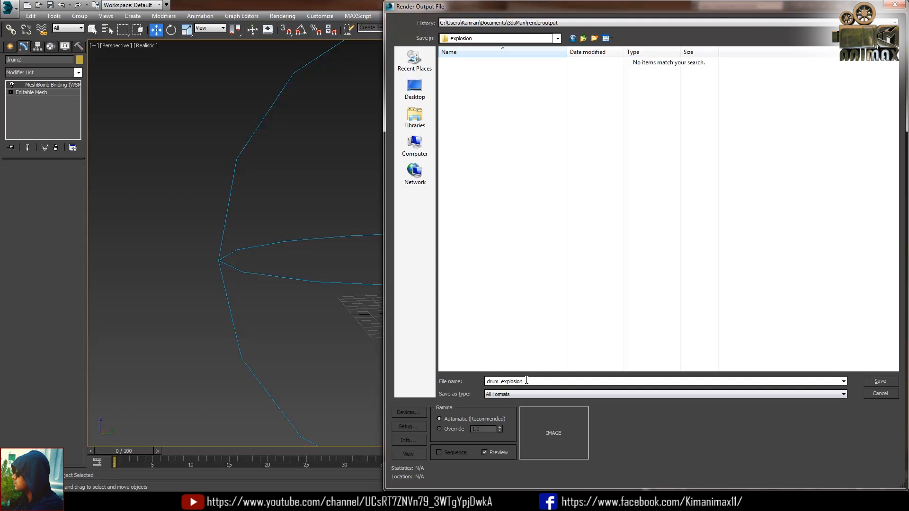
click(663, 395)
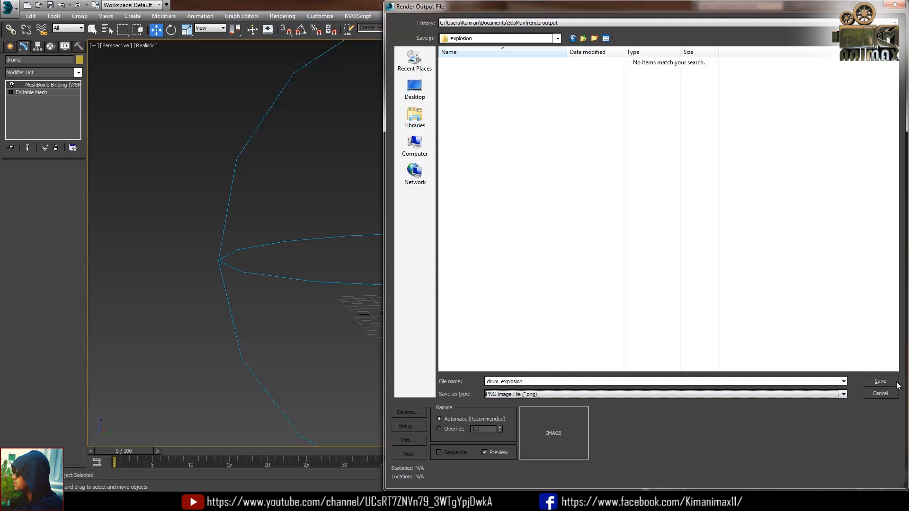
click(879, 382)
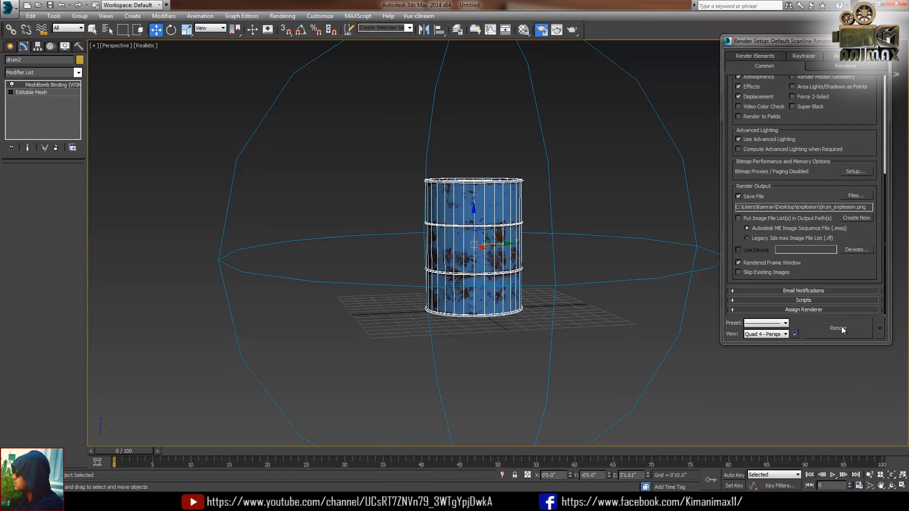
click(837, 328)
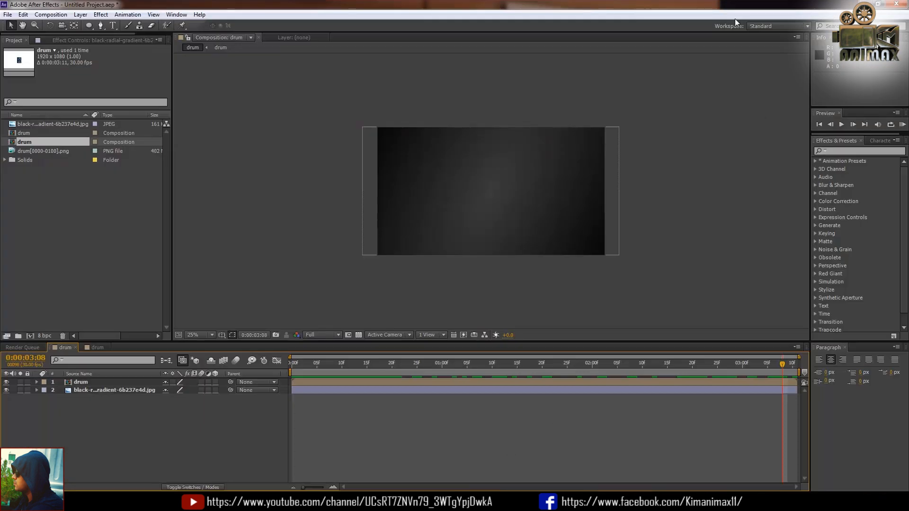
Import the drum_explosion PNG sequence, make a composition from it and view frame 23 at 100%.
click(8, 15)
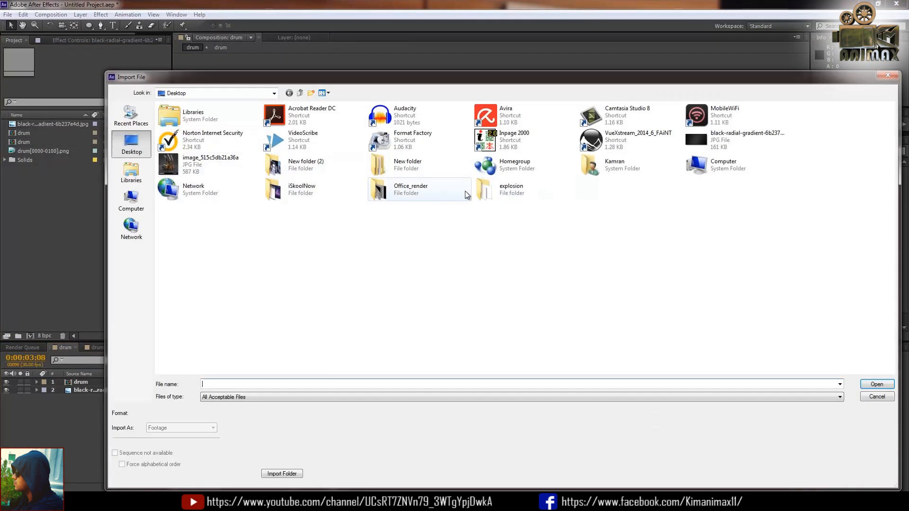
double_click(511, 190)
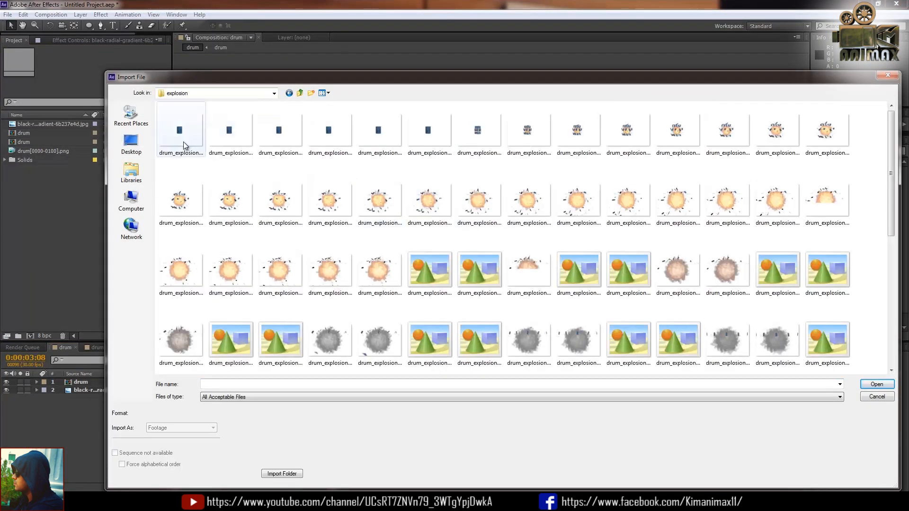
click(876, 384)
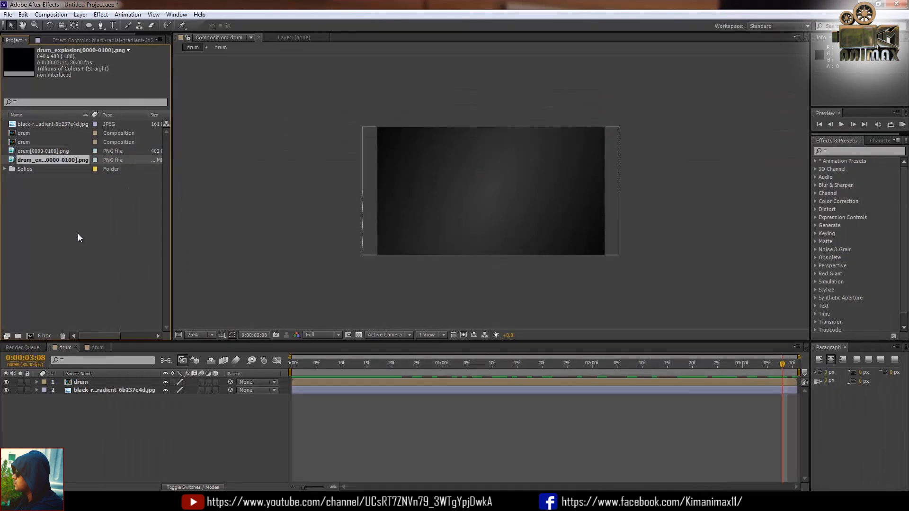
double_click(38, 160)
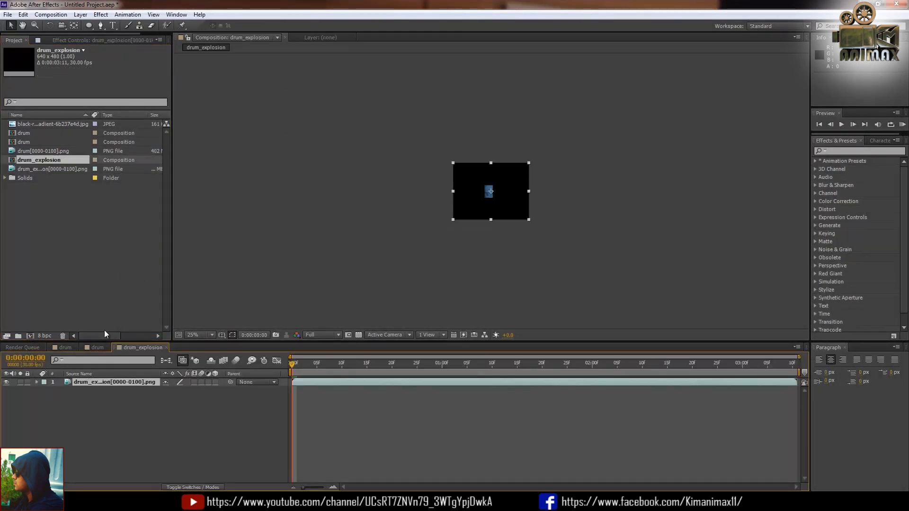
click(193, 335)
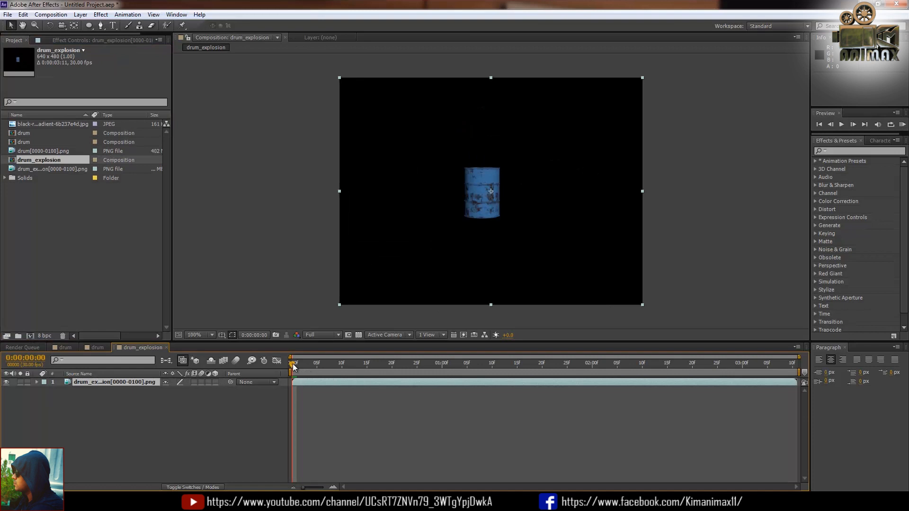
click(402, 364)
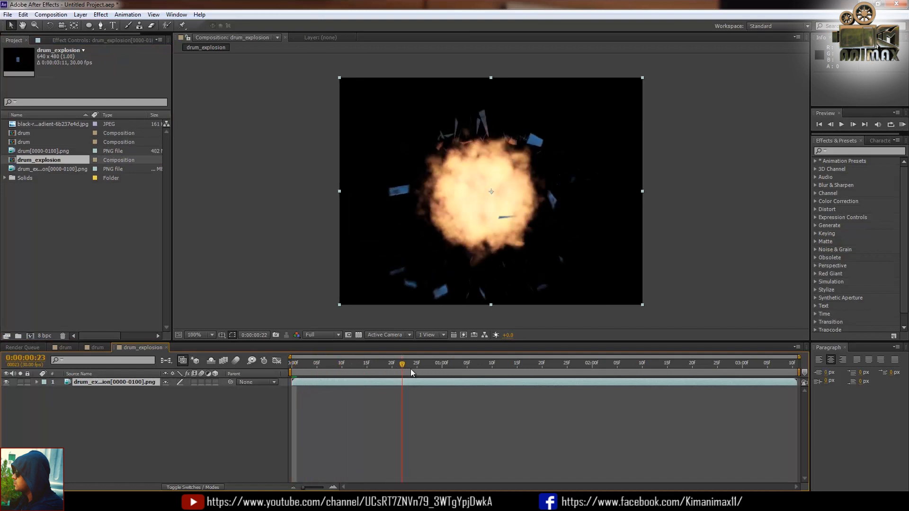